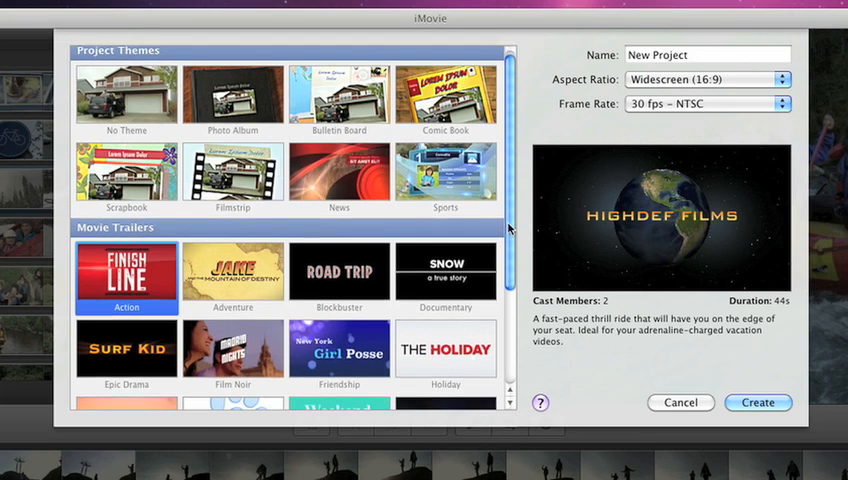
Step: Choose the Adventure template from the Movie Trailers group in the New Project dialog
scroll("down", 3)
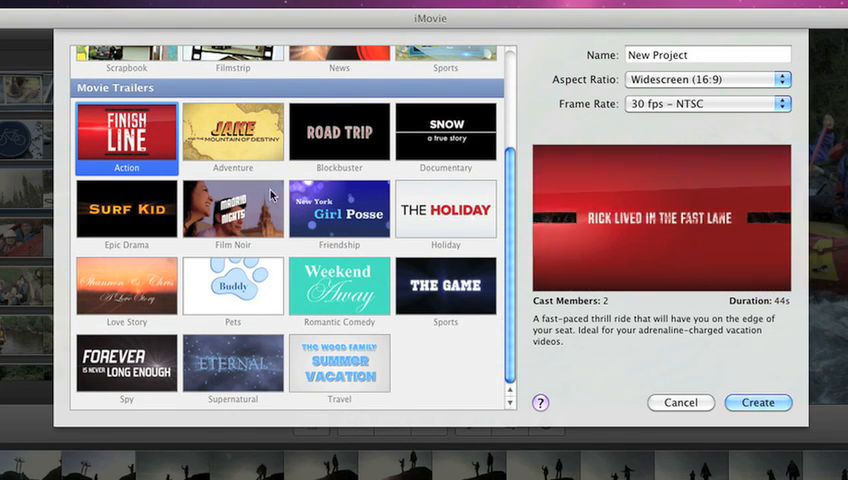
left_click(232, 134)
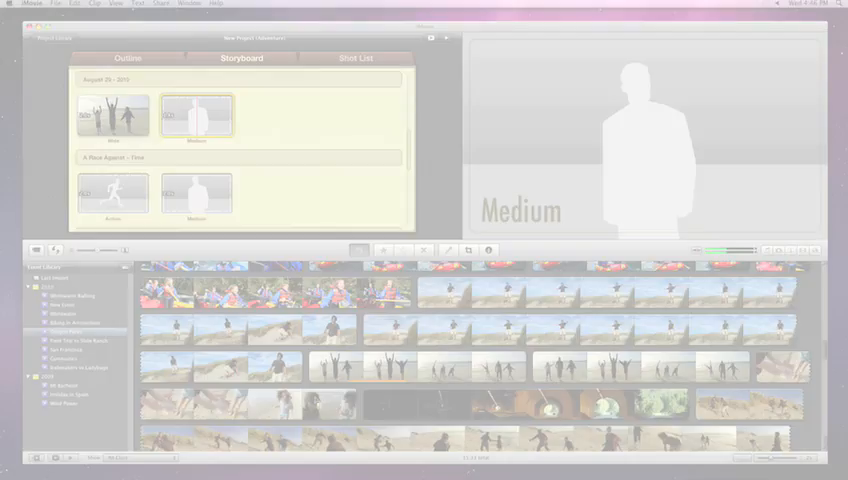
Step: Enter Highdef Films as studio name and family members as credits in the Outline
left_click(204, 108)
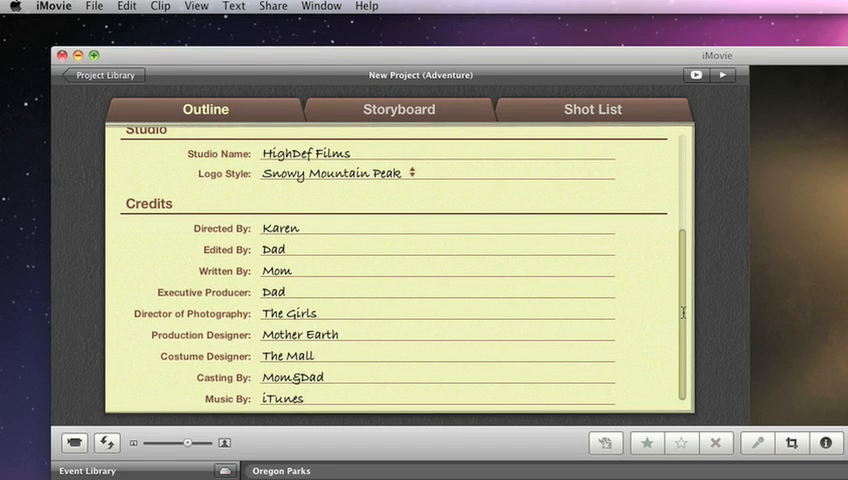
left_click(408, 172)
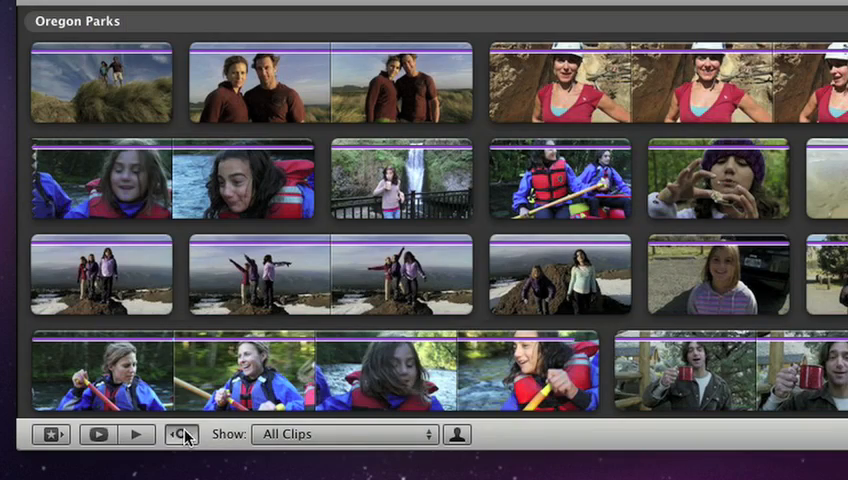
Step: Add clips from the Oregon Parks event to the storyboard placeholders
left_click(184, 434)
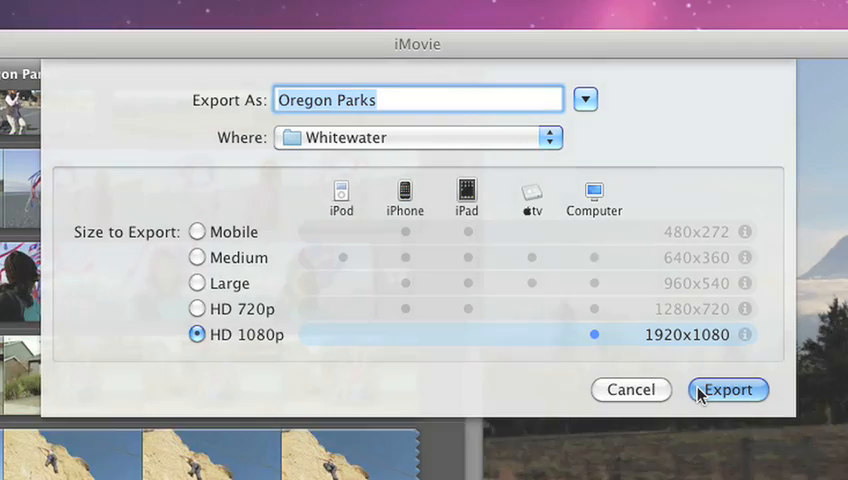
Step: Export the trailer as an HD 1080p movie named Oregon Parks
left_click(728, 388)
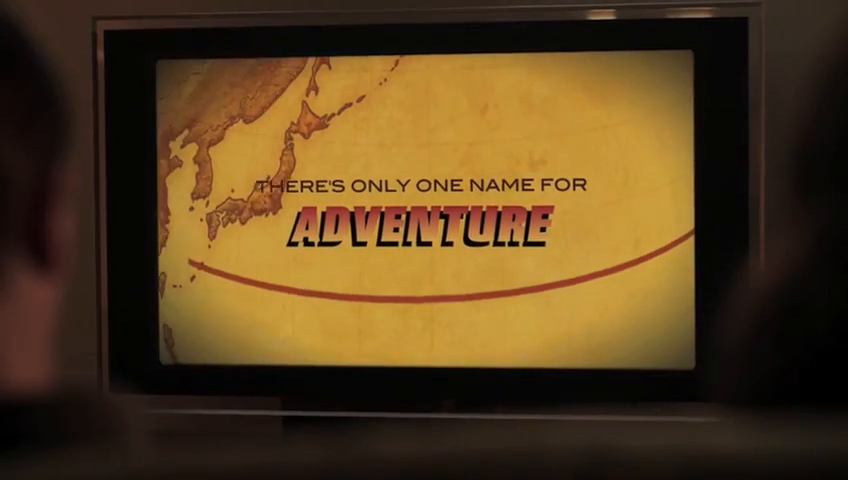